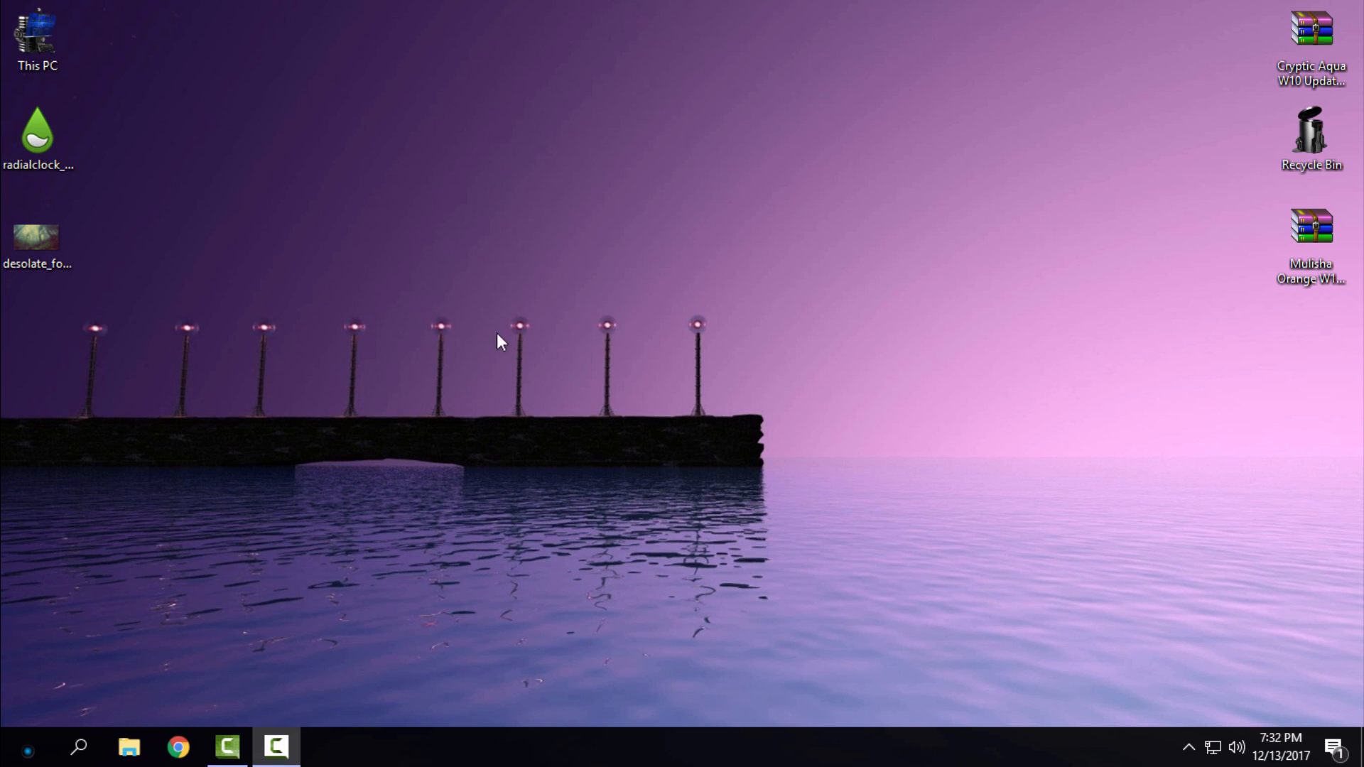
pyautogui.moveTo(94, 205)
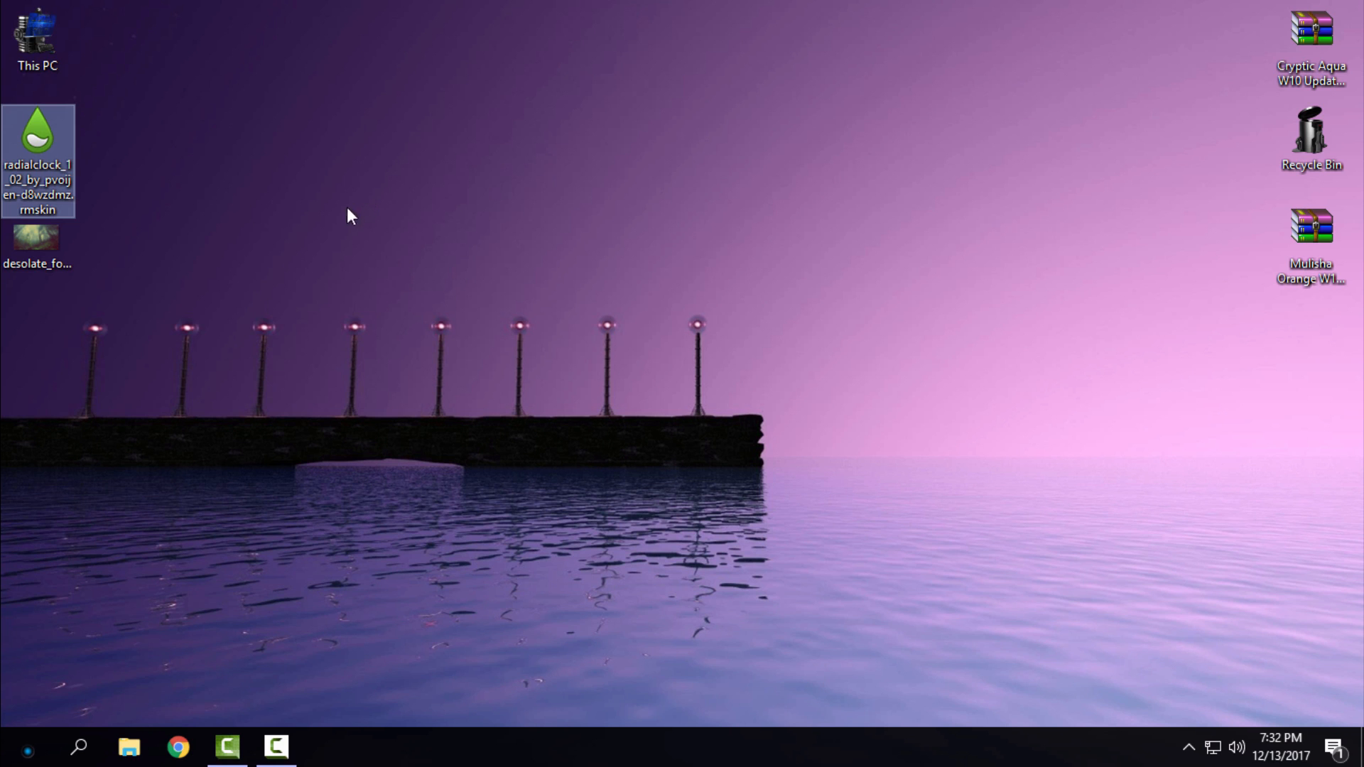
pyautogui.moveTo(301, 203)
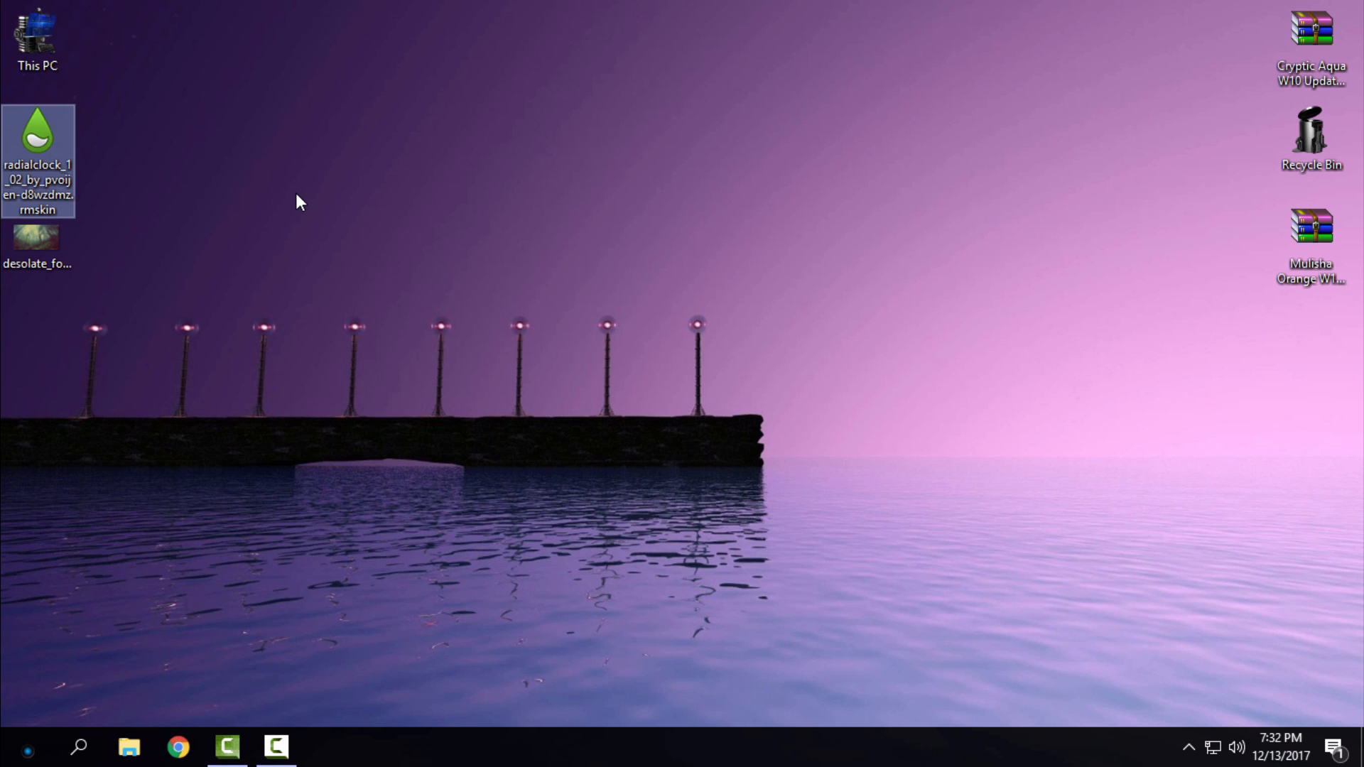
pyautogui.moveTo(109, 495)
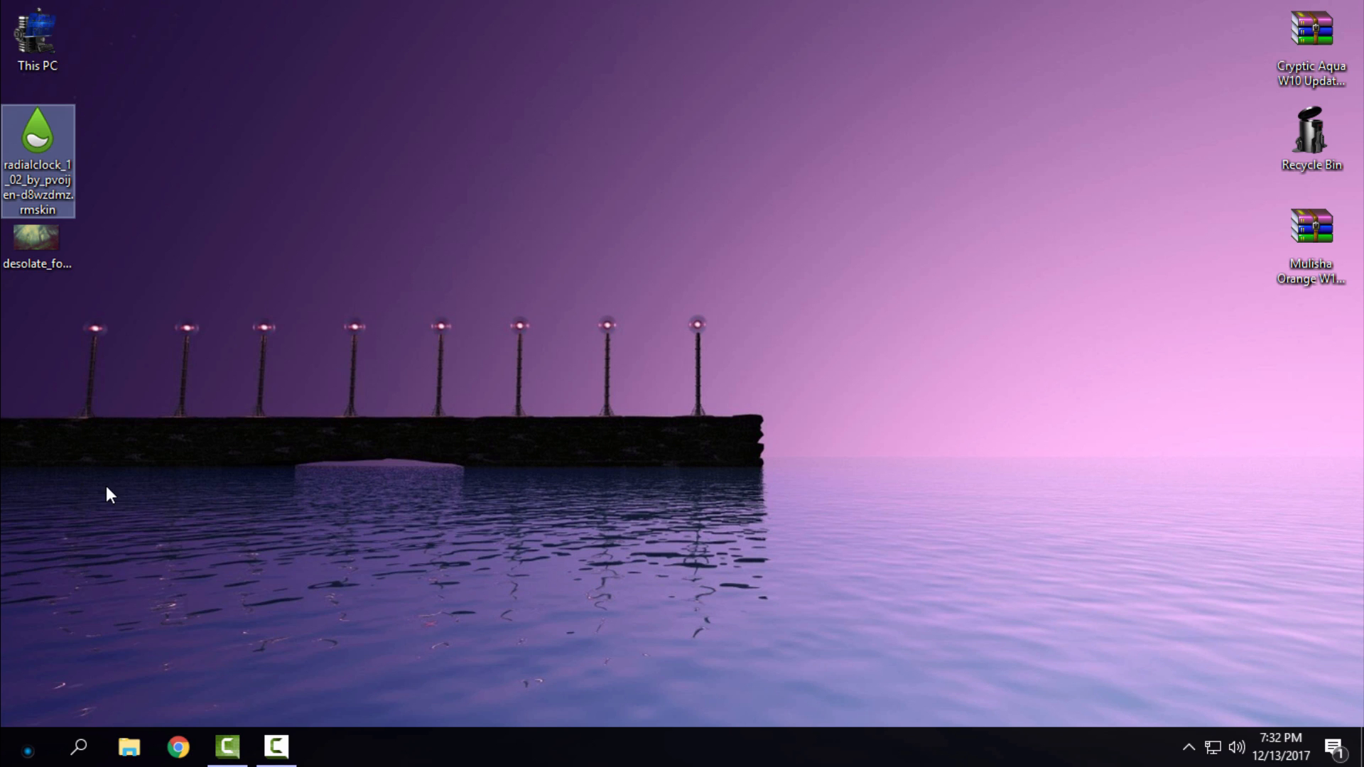
# Review the rainmeter.net downloads section in Chrome, then close the browser back to the desktop
pyautogui.click(602, 283)
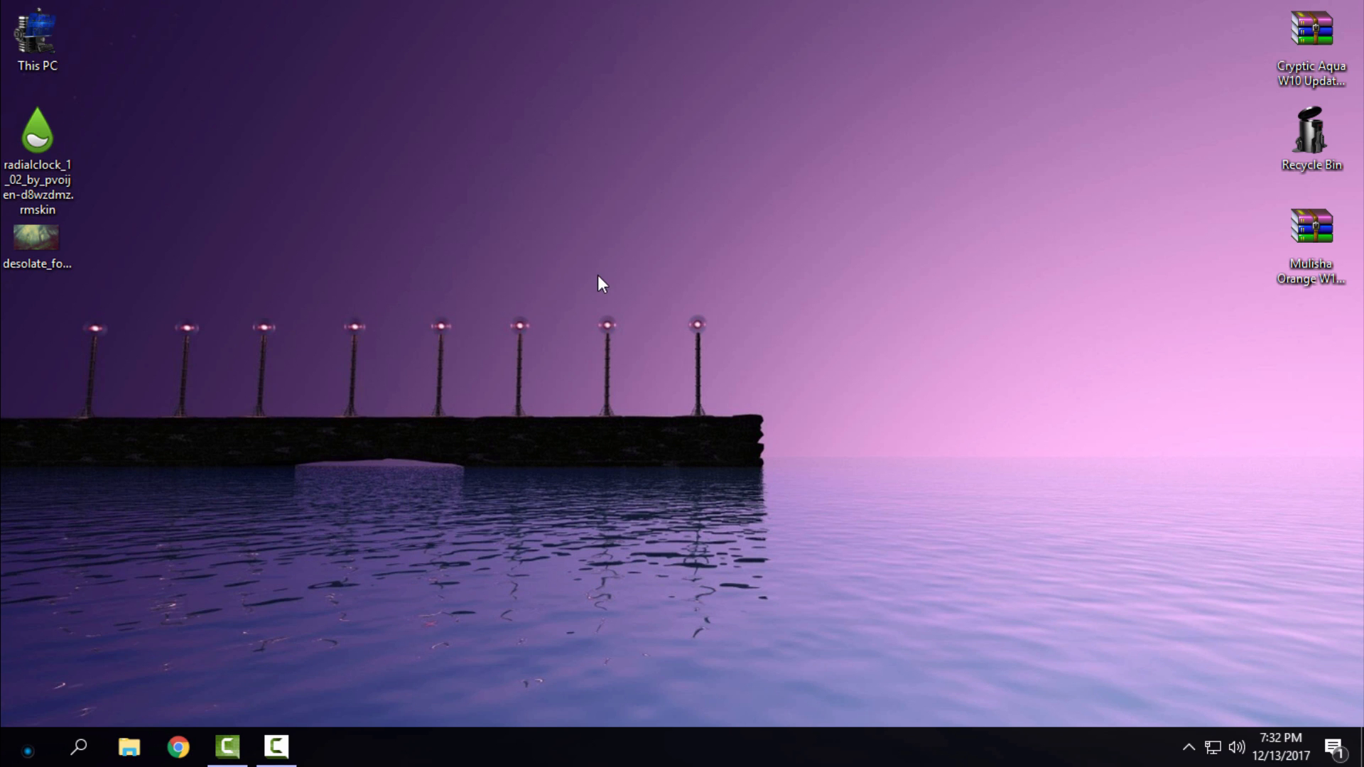
pyautogui.moveTo(349, 324)
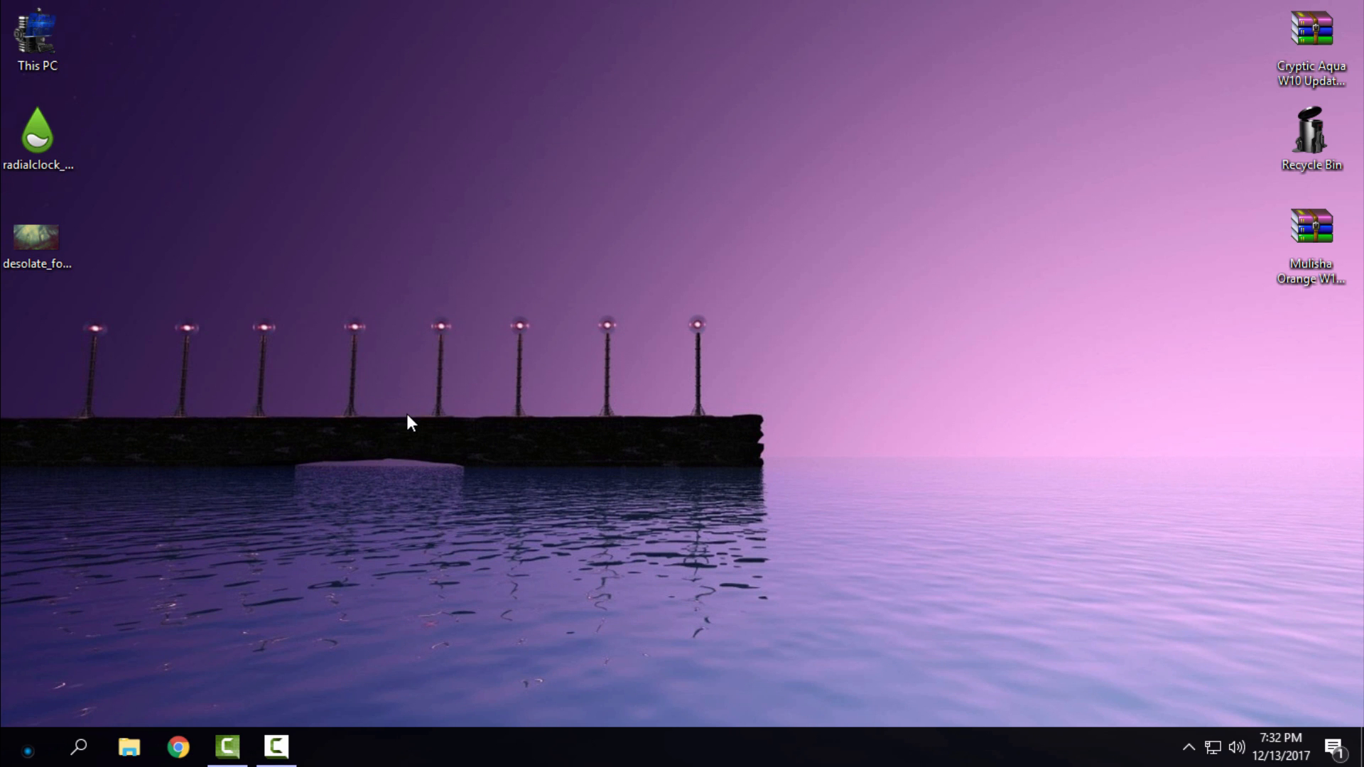
pyautogui.moveTo(381, 461)
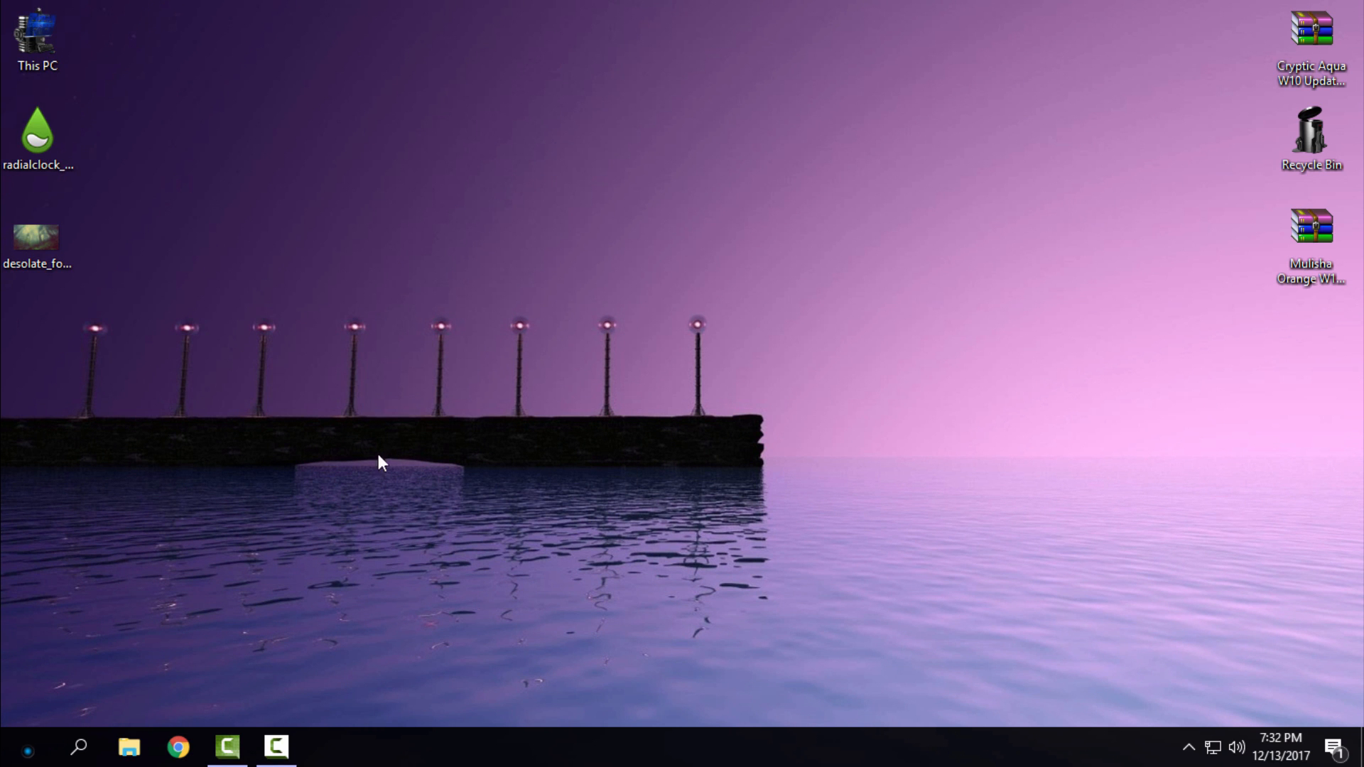
pyautogui.moveTo(122, 337)
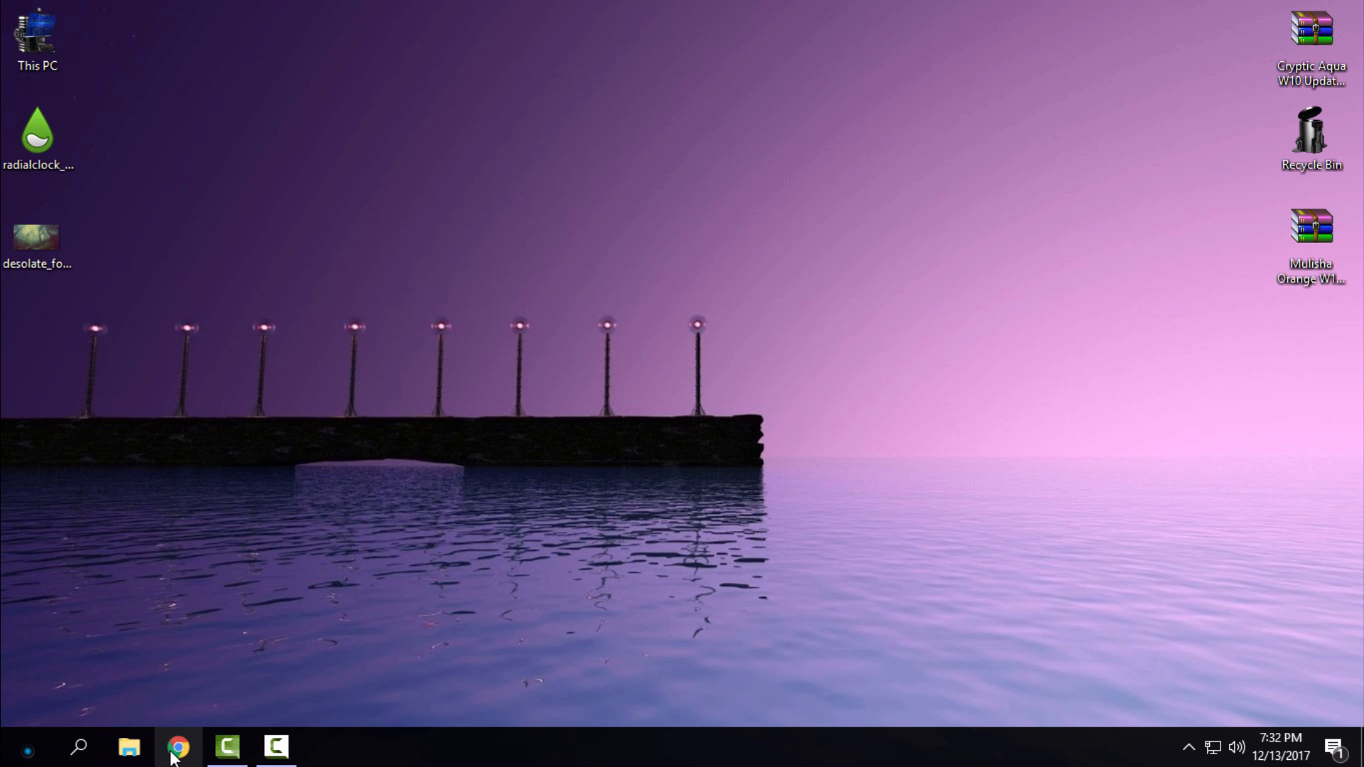
pyautogui.click(177, 746)
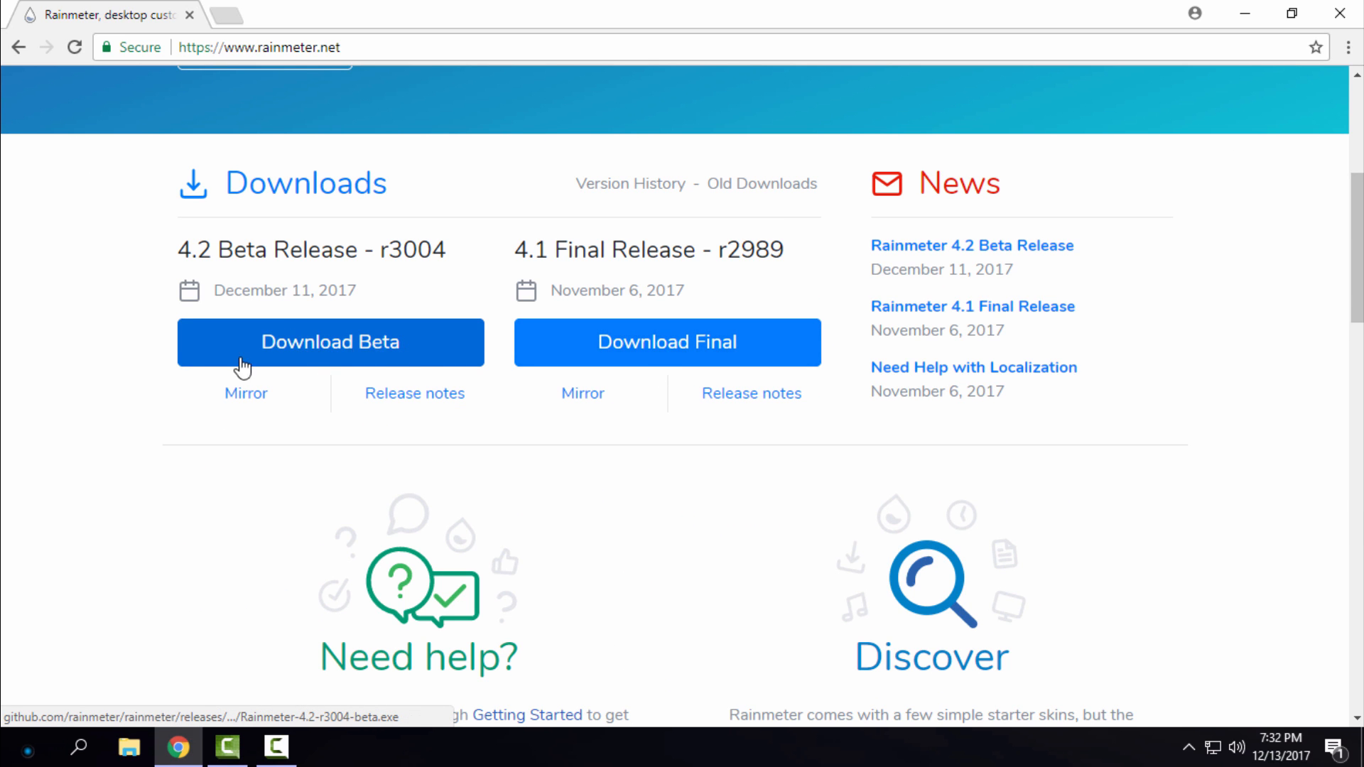
pyautogui.scroll(3)
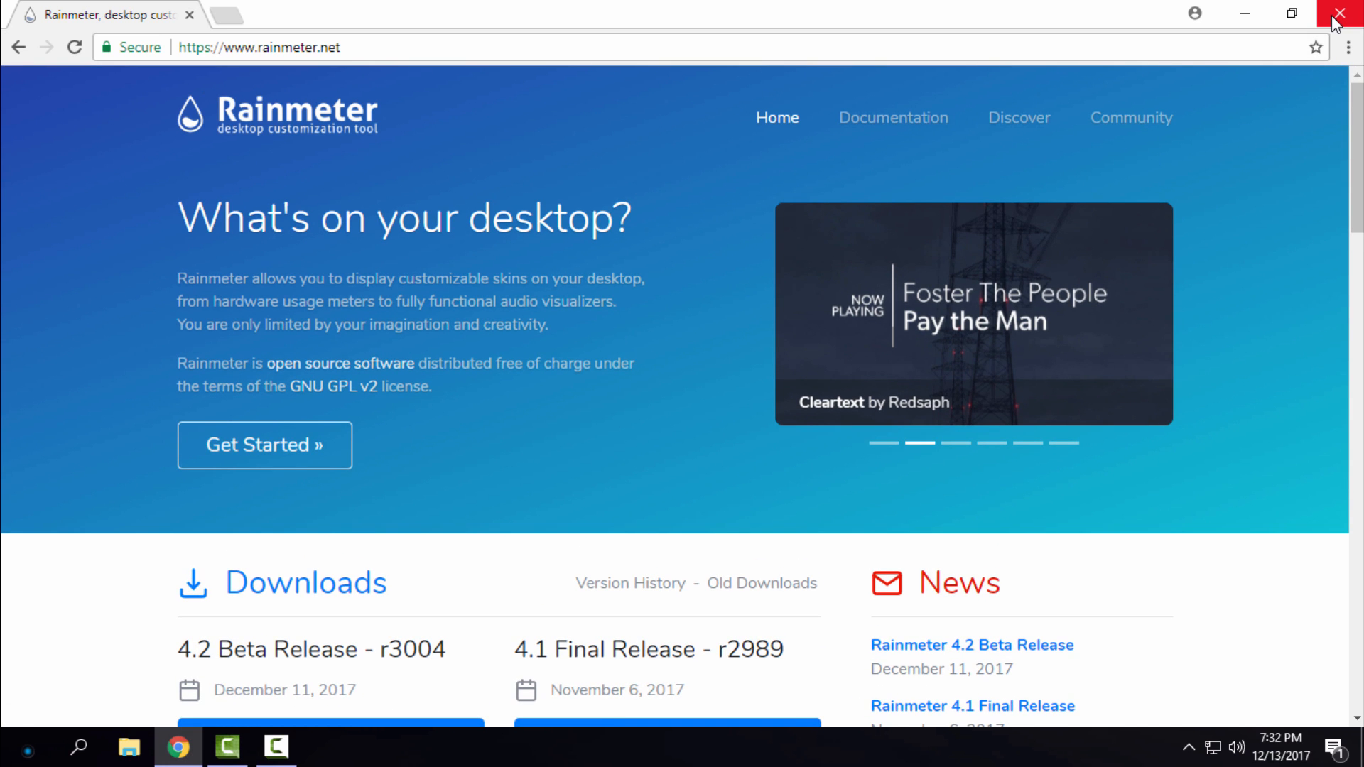
pyautogui.click(1346, 13)
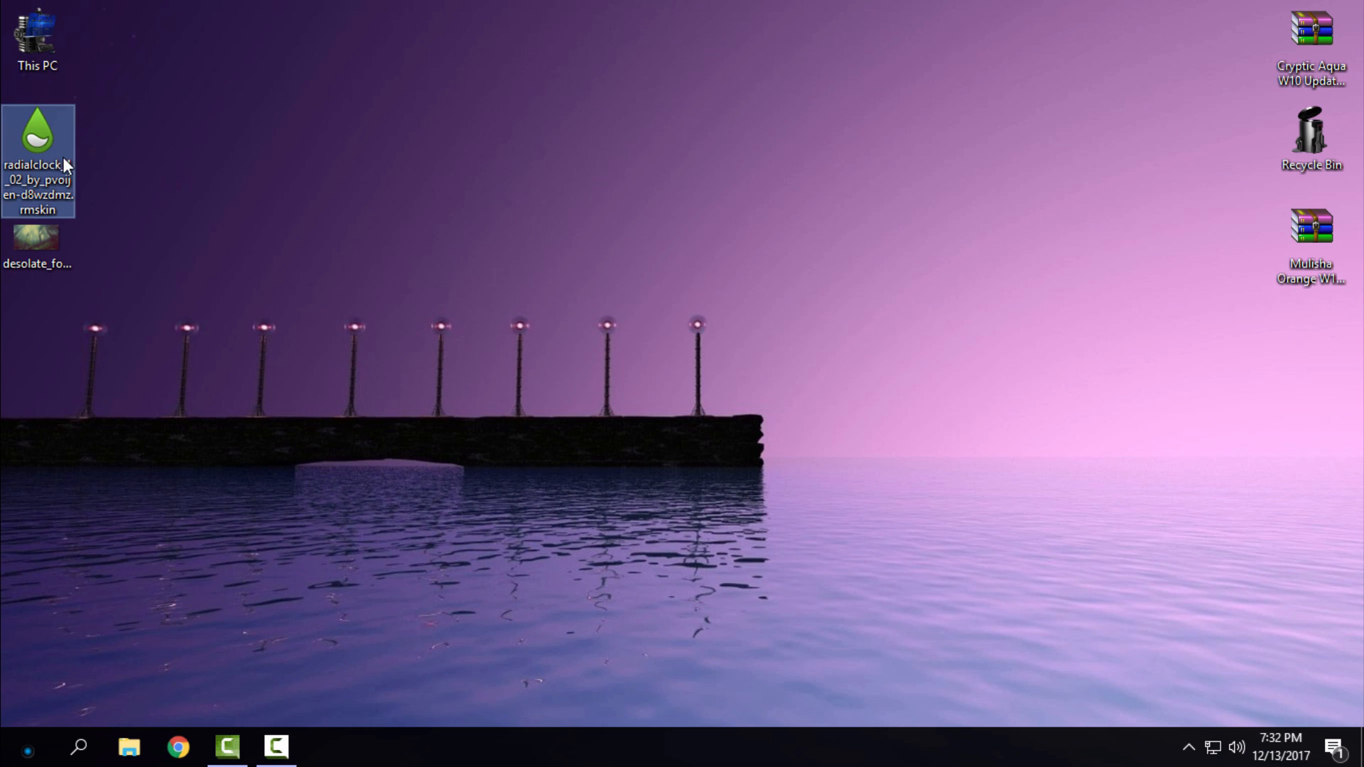
pyautogui.click(37, 243)
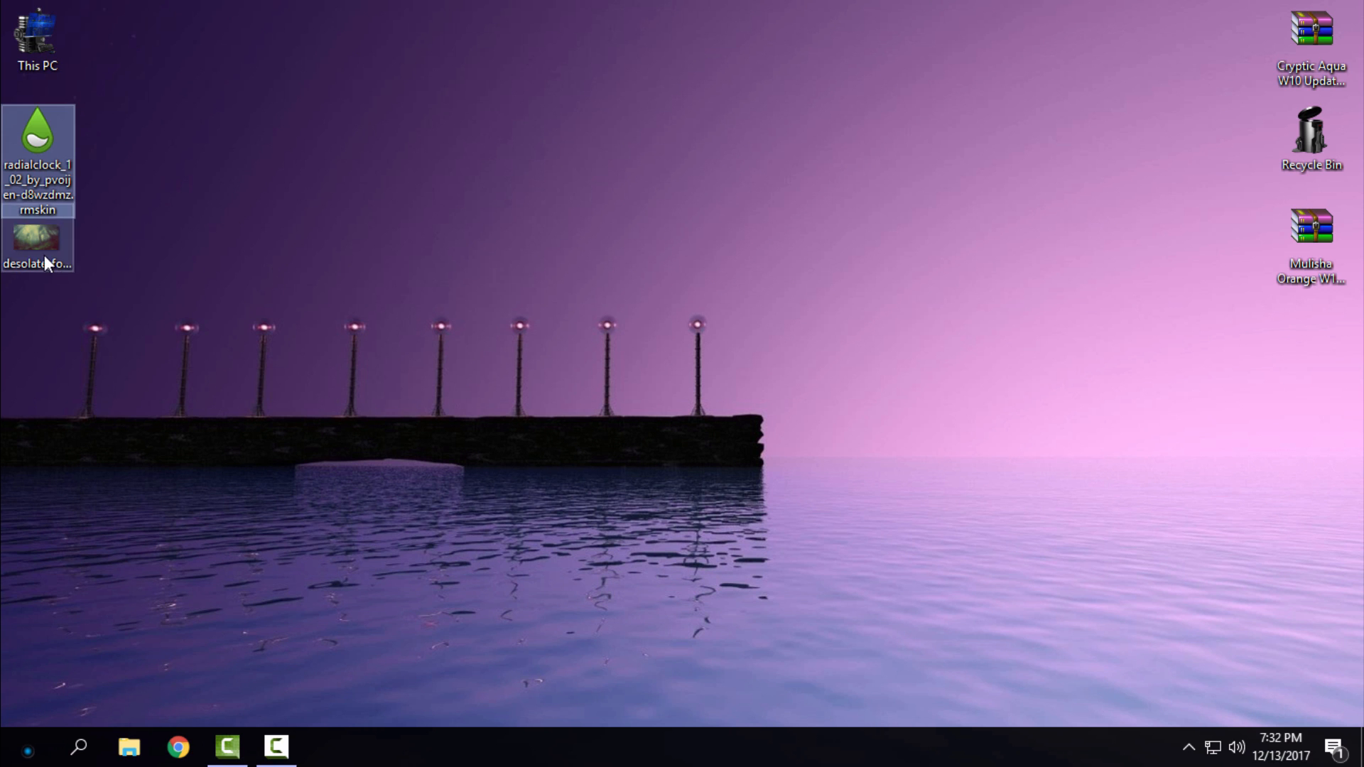
pyautogui.doubleClick(37, 246)
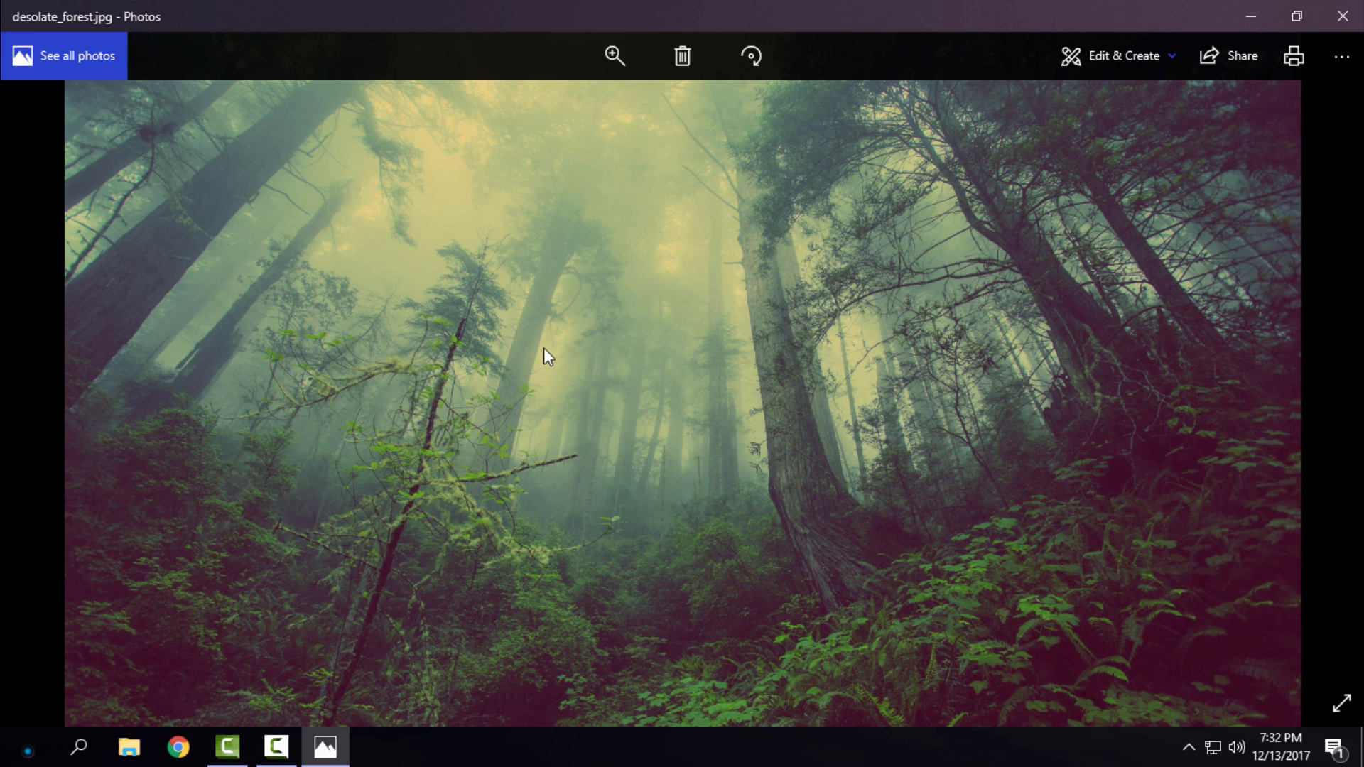
pyautogui.moveTo(557, 351)
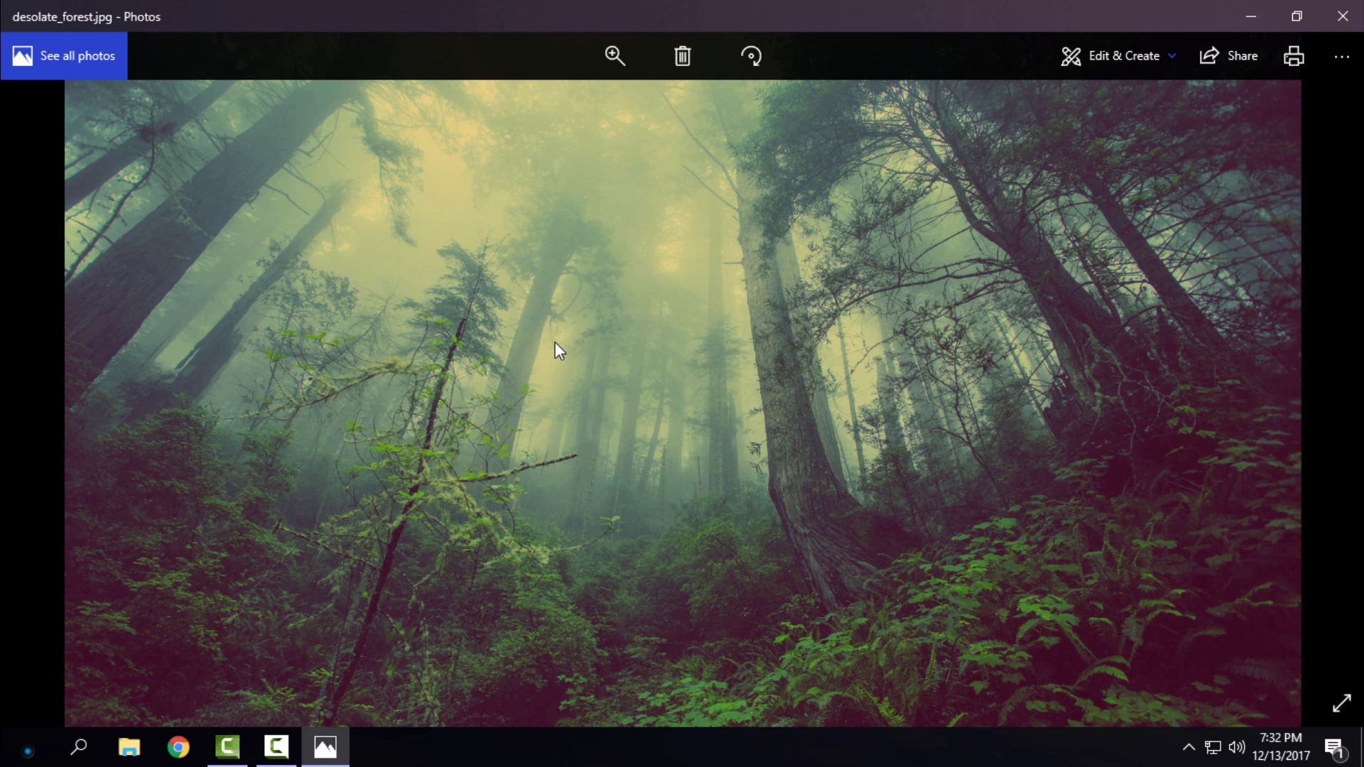
pyautogui.moveTo(793, 172)
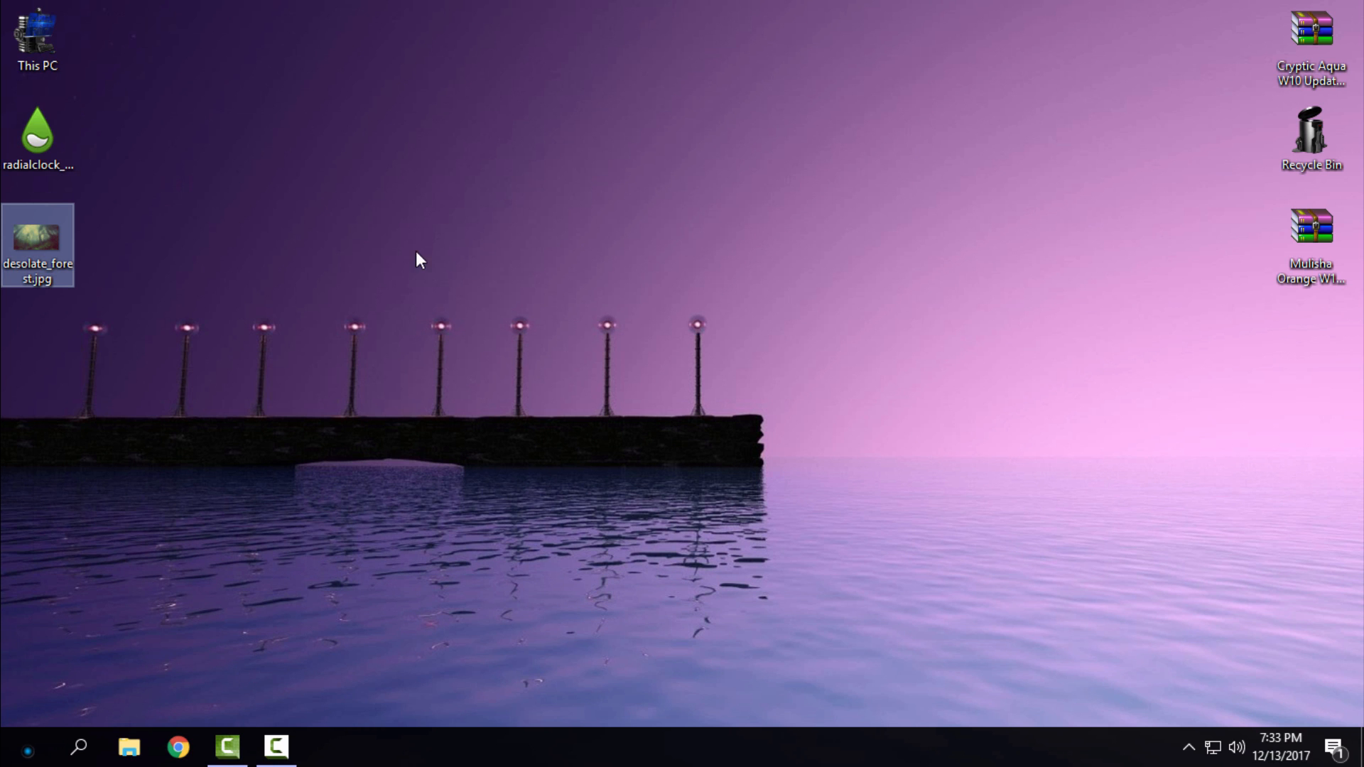
# Install the radialclock .rmskin package and dismiss the Radial Configuration window
pyautogui.click(37, 130)
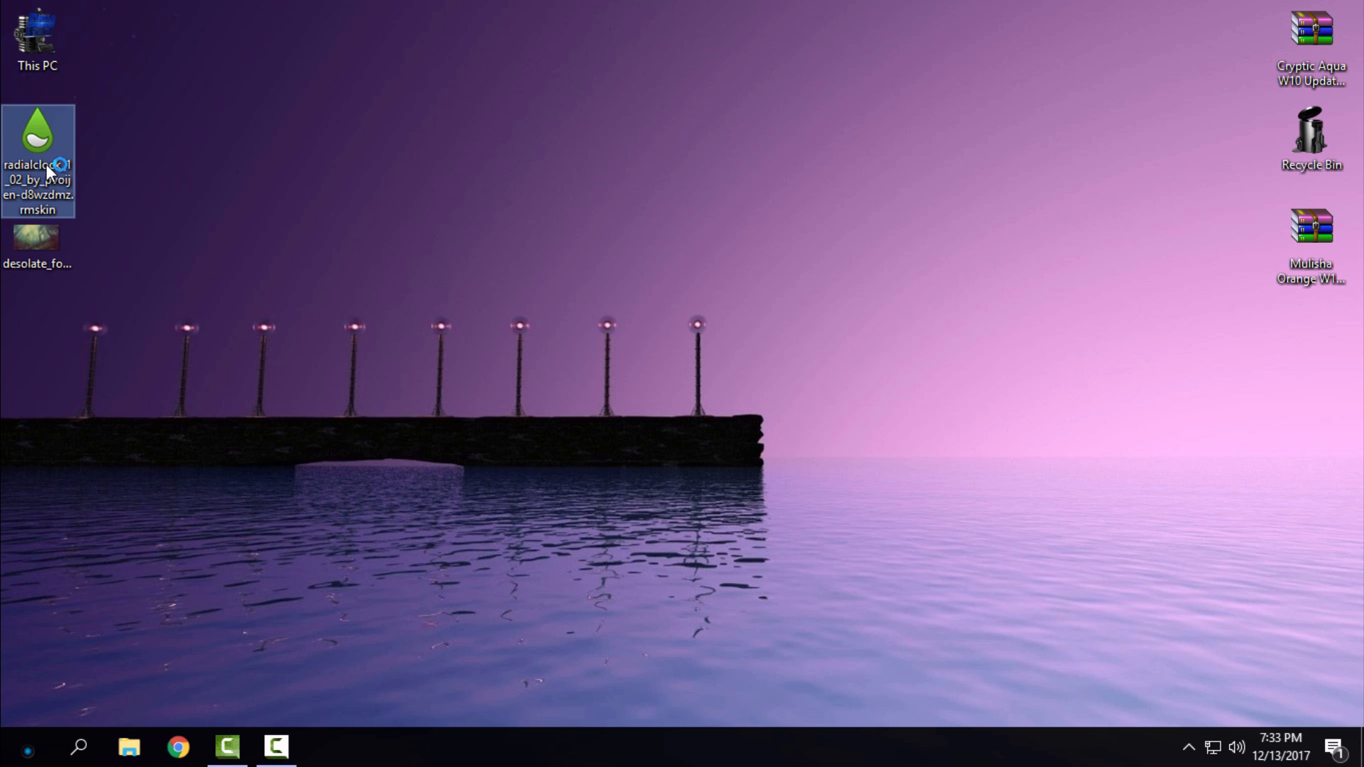
pyautogui.doubleClick(37, 129)
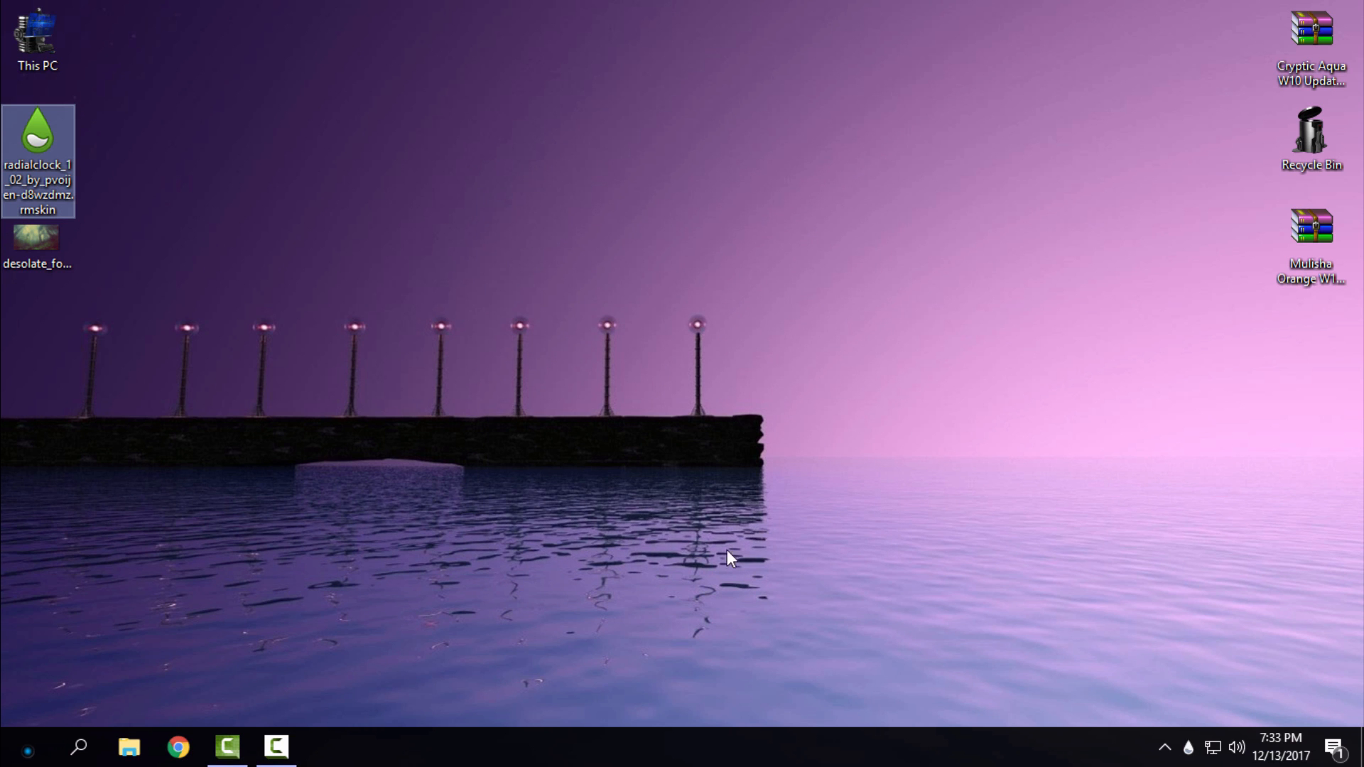
pyautogui.doubleClick(37, 131)
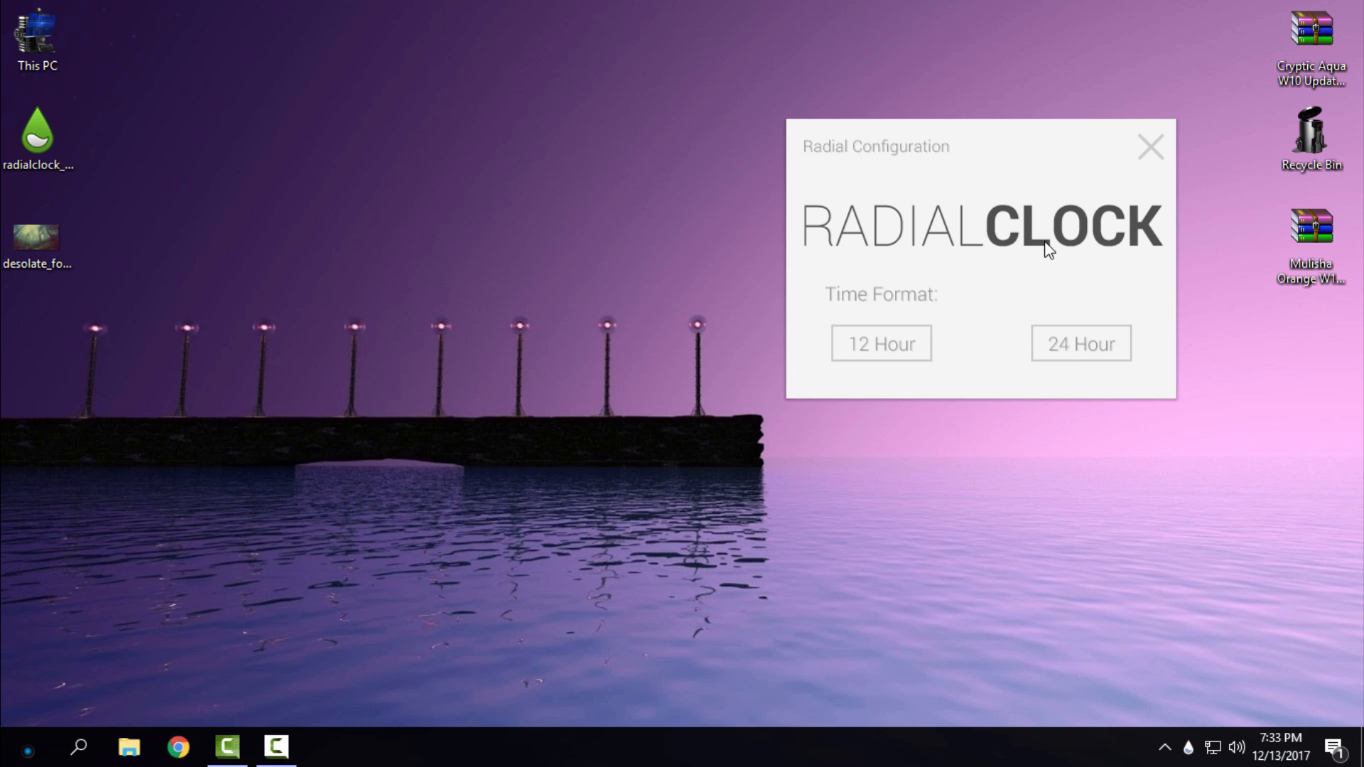
pyautogui.moveTo(1136, 162)
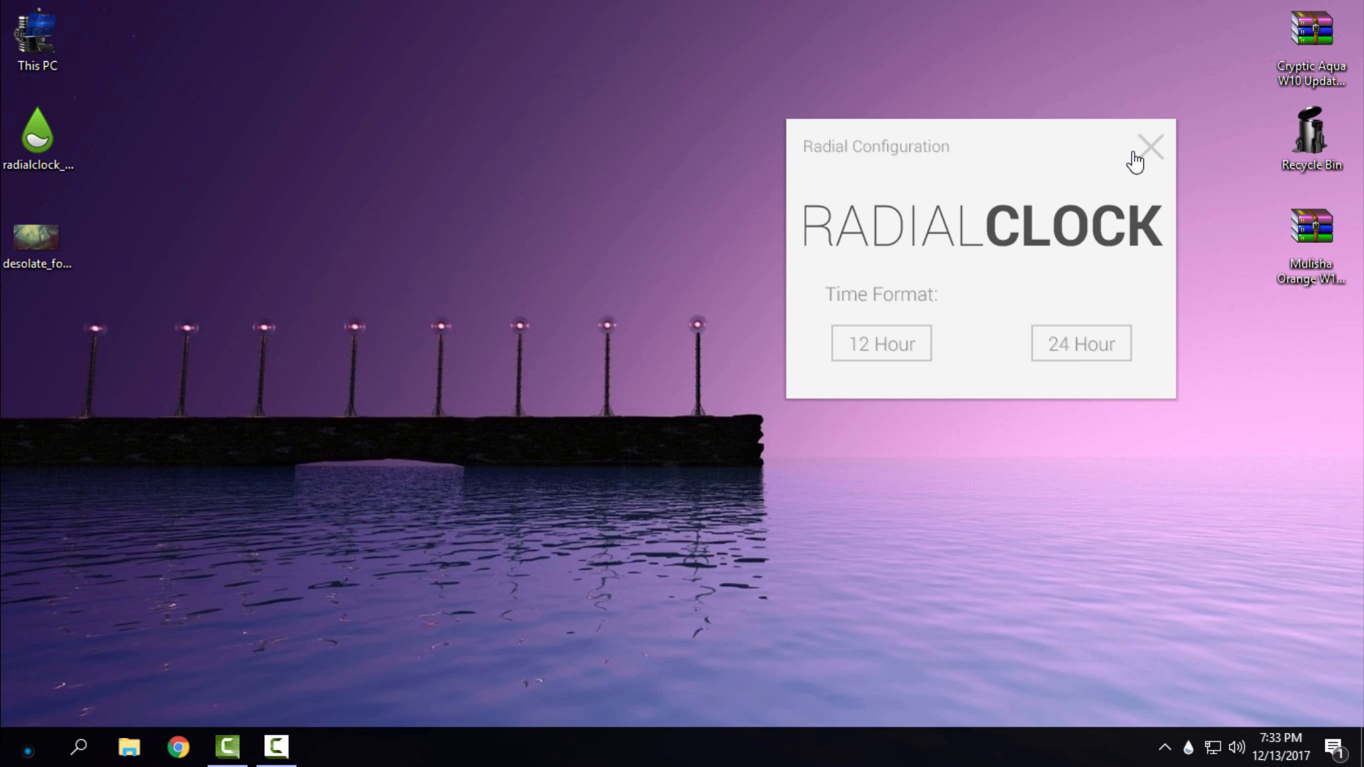
pyautogui.click(1149, 146)
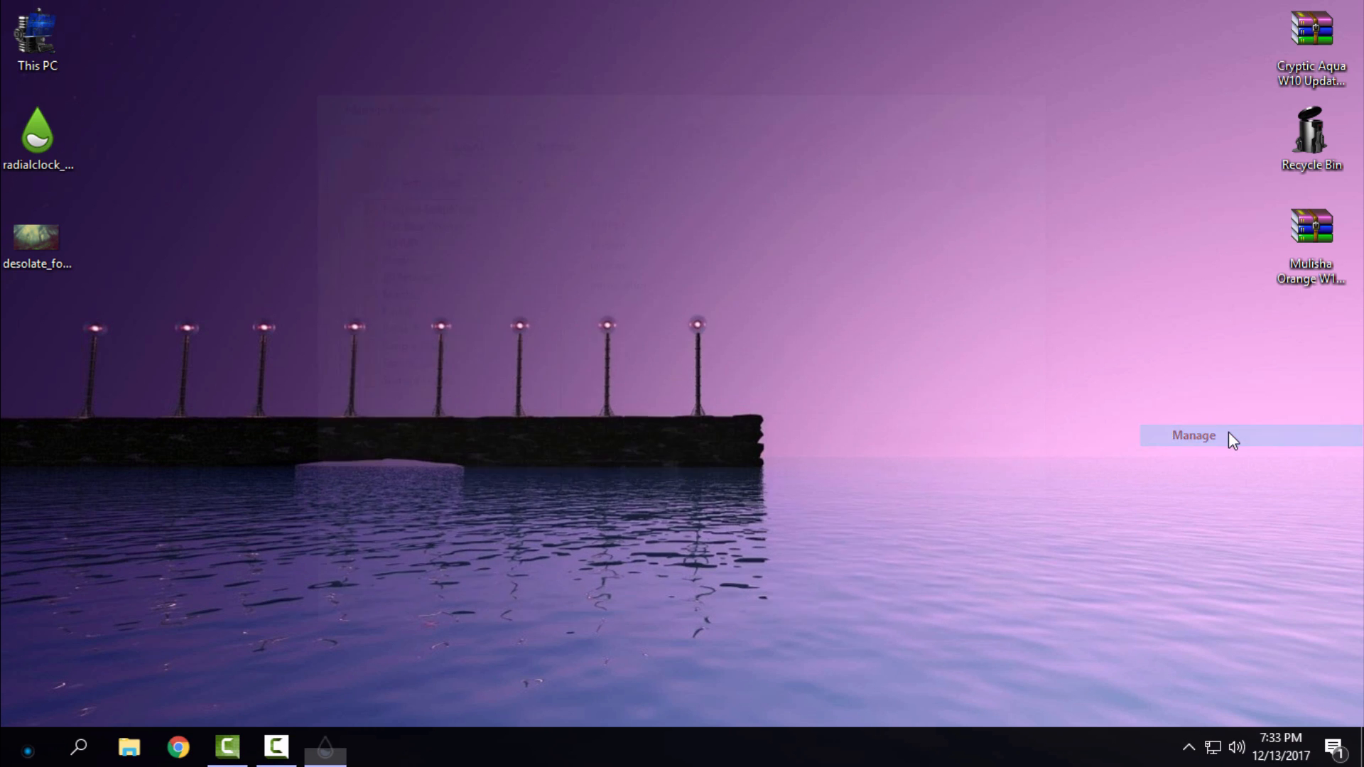
# From Rainmeter Manage, load Radial > 24h > Radial24h.ini to show the 24-hour clock
pyautogui.click(1193, 435)
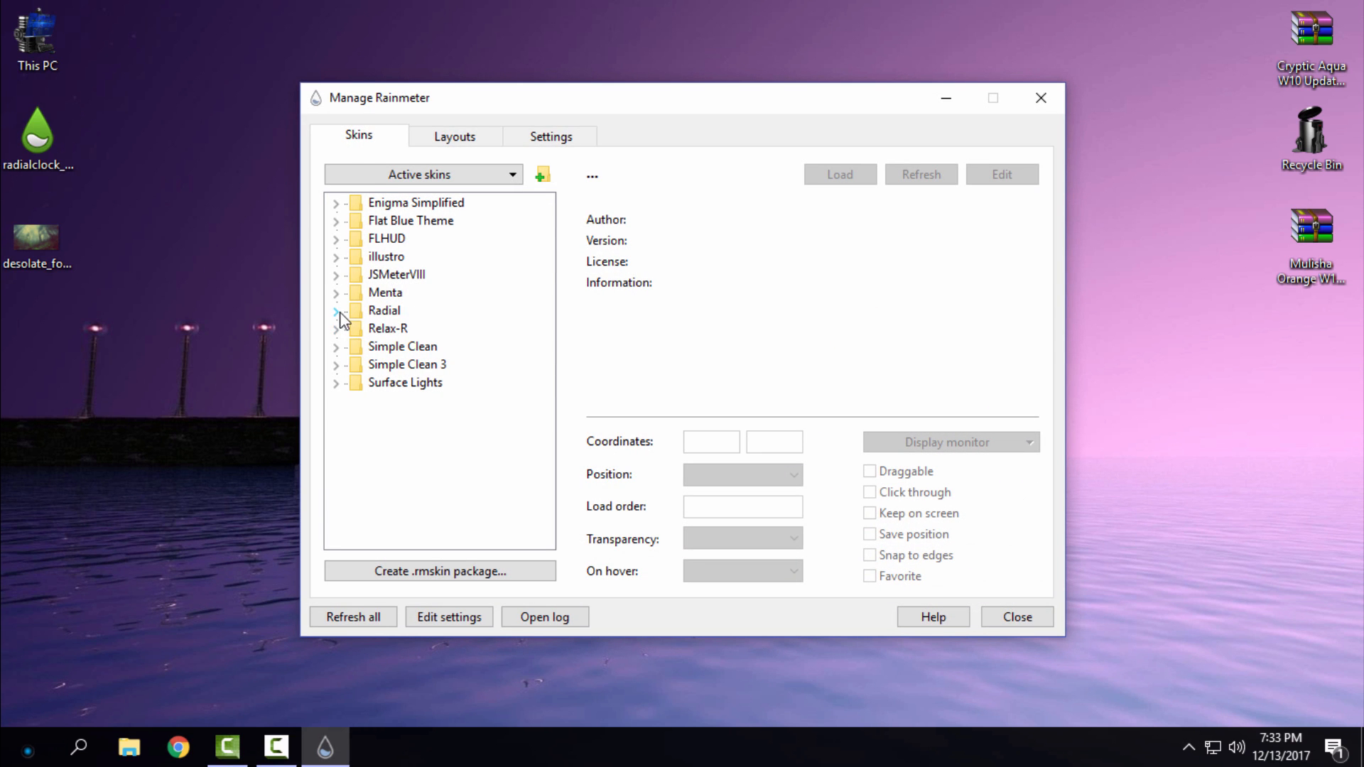
pyautogui.click(335, 311)
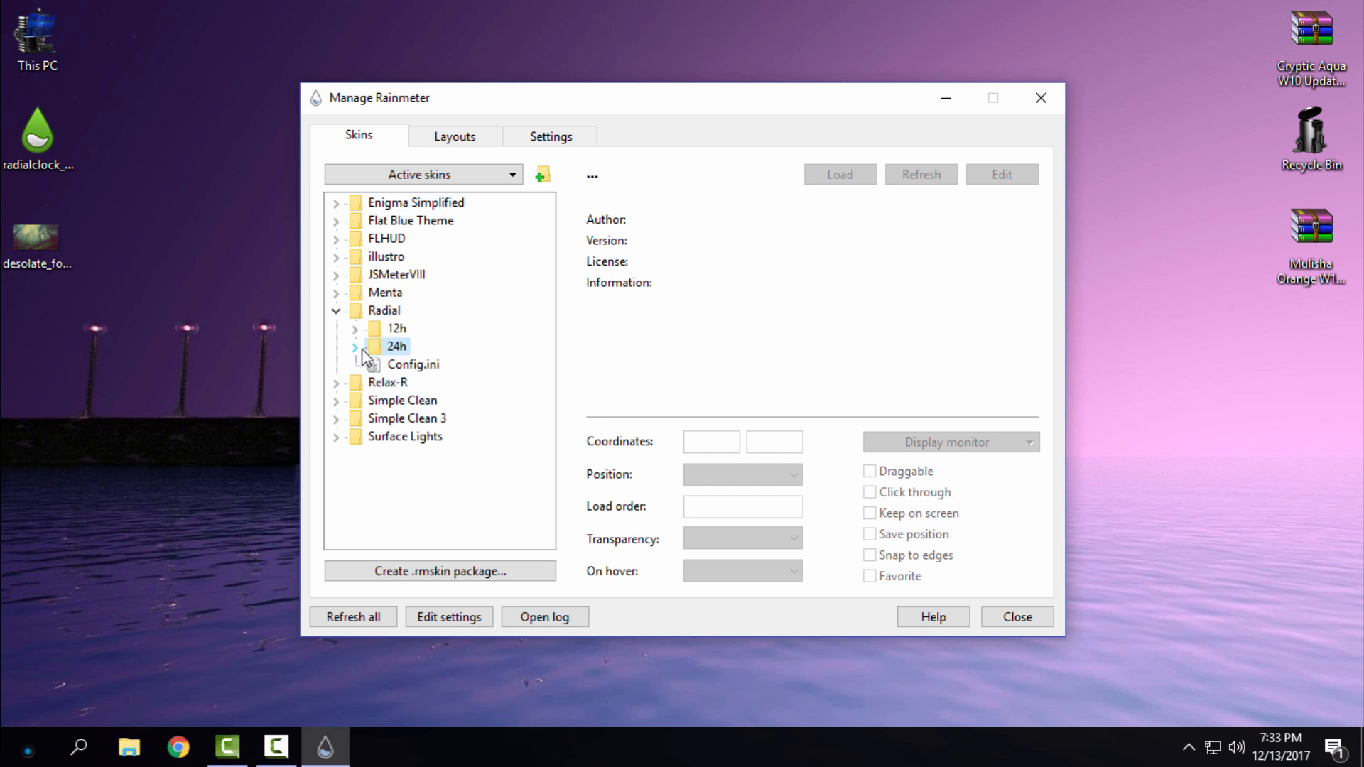
pyautogui.click(355, 347)
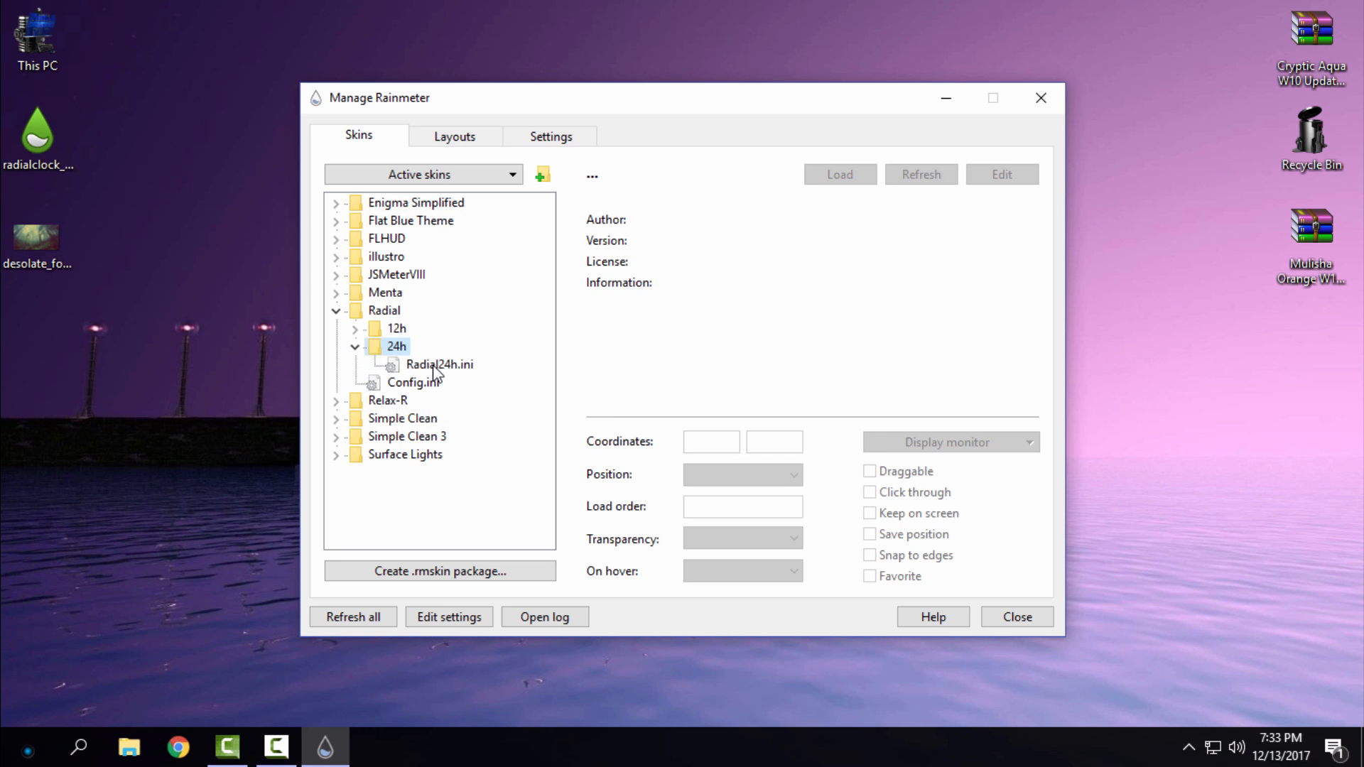
pyautogui.click(439, 365)
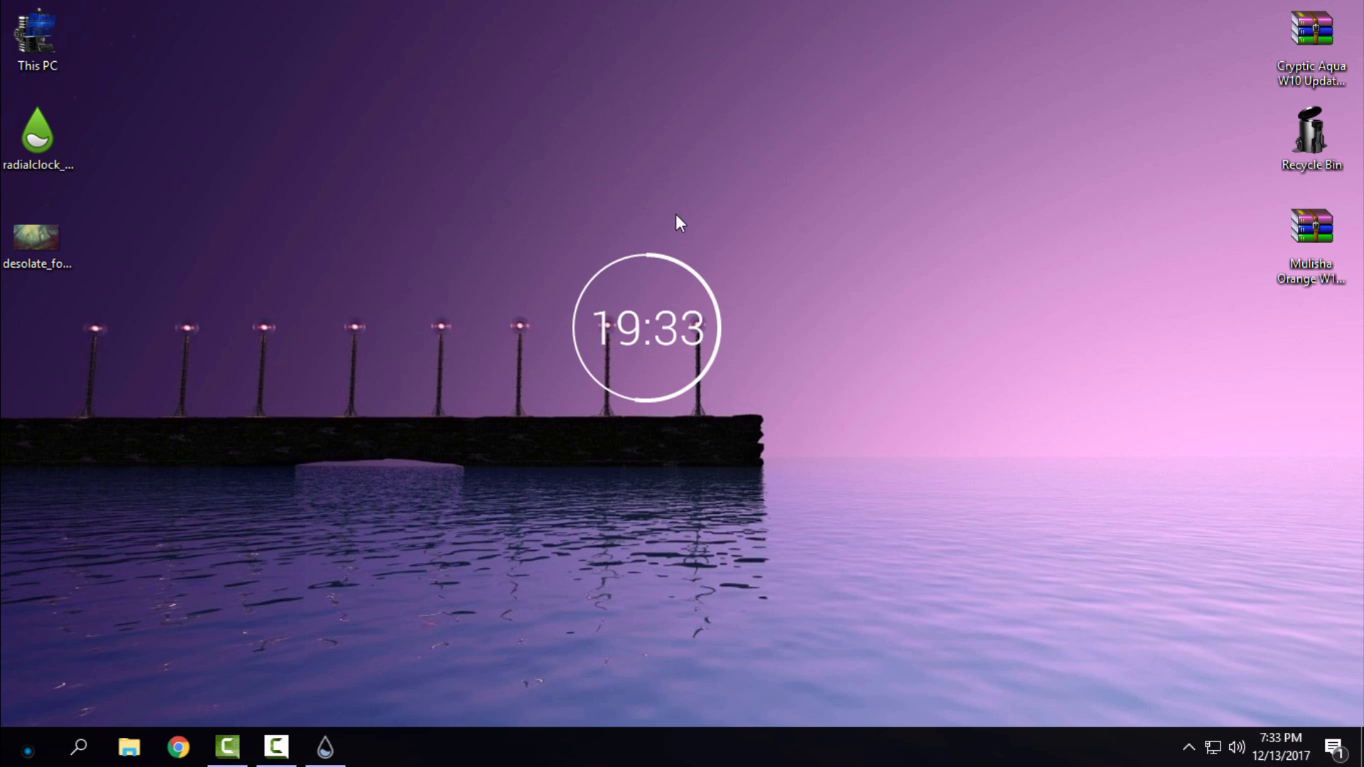
pyautogui.moveTo(455, 407)
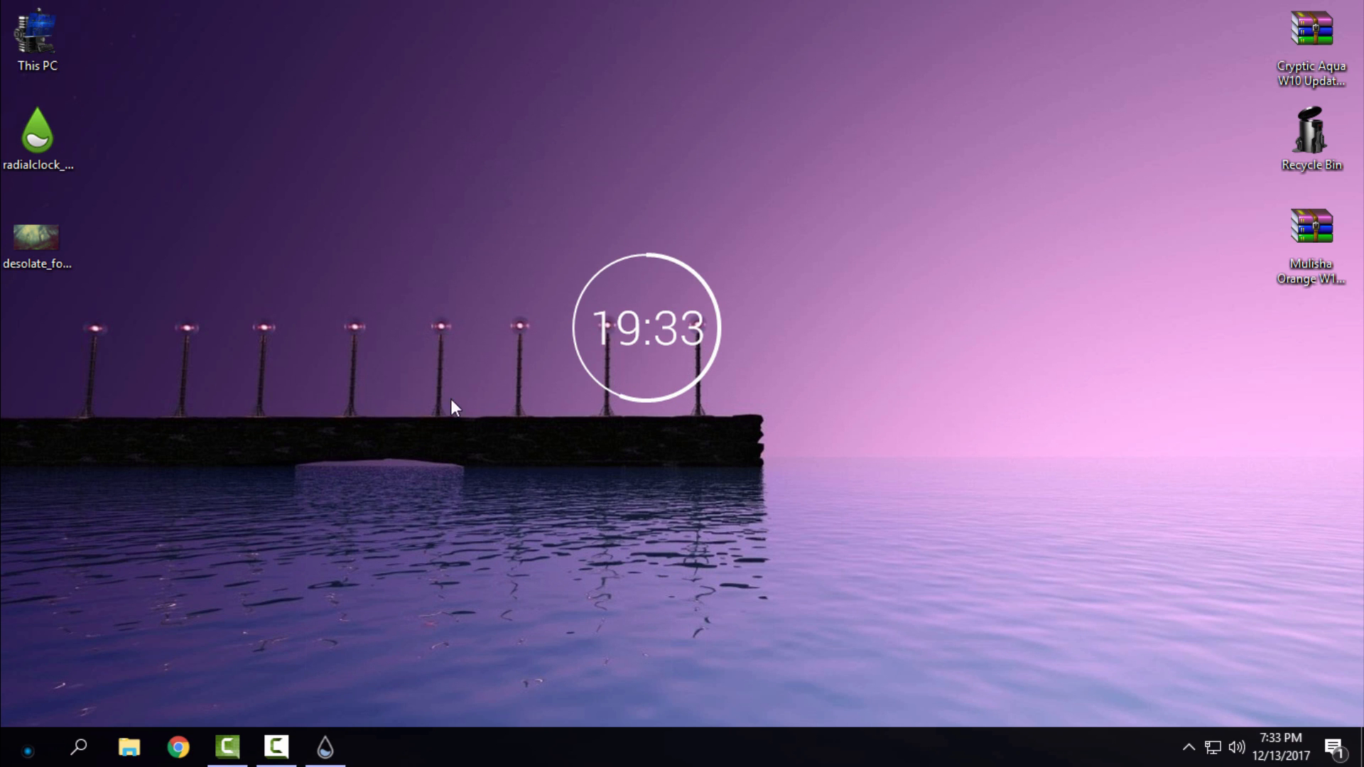
# Make desolate_forest.jpg the desktop background via Photos' Set as background
pyautogui.doubleClick(37, 237)
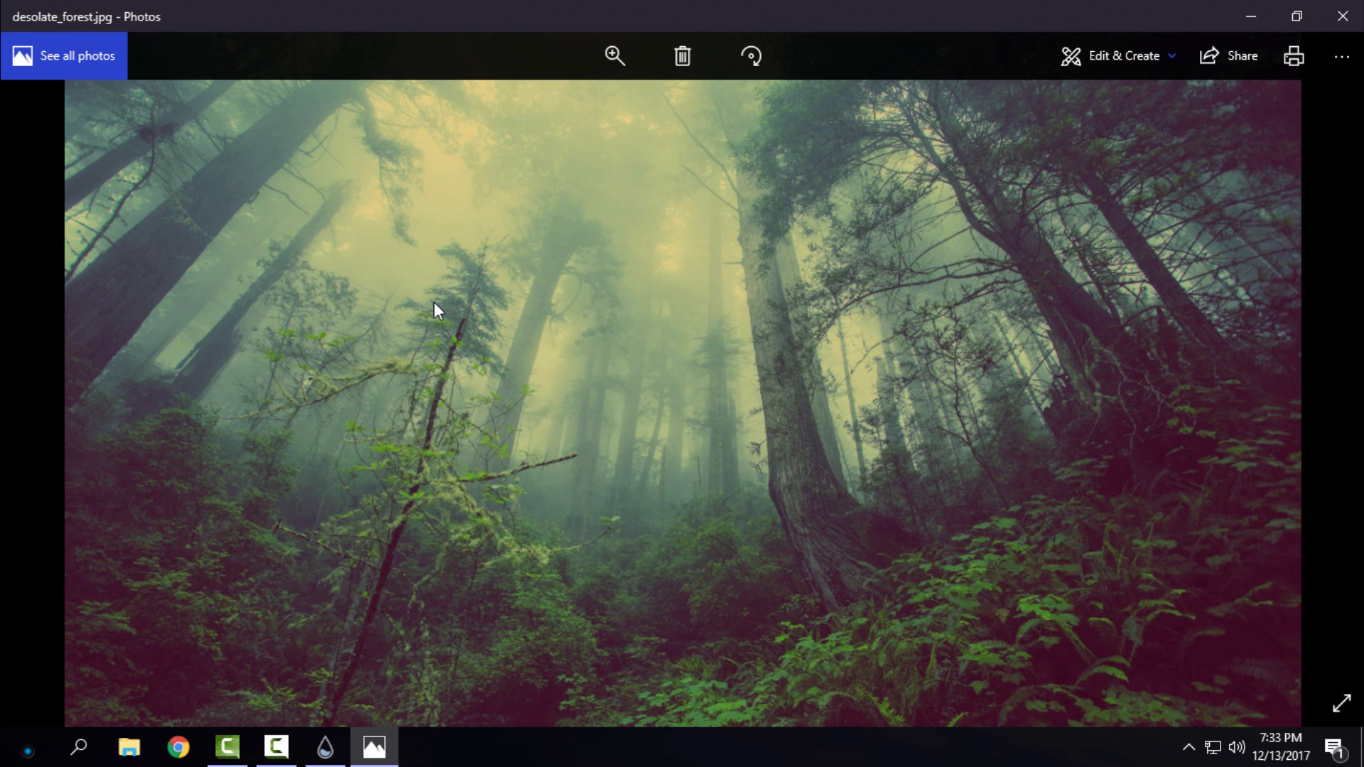
pyautogui.rightClick(435, 311)
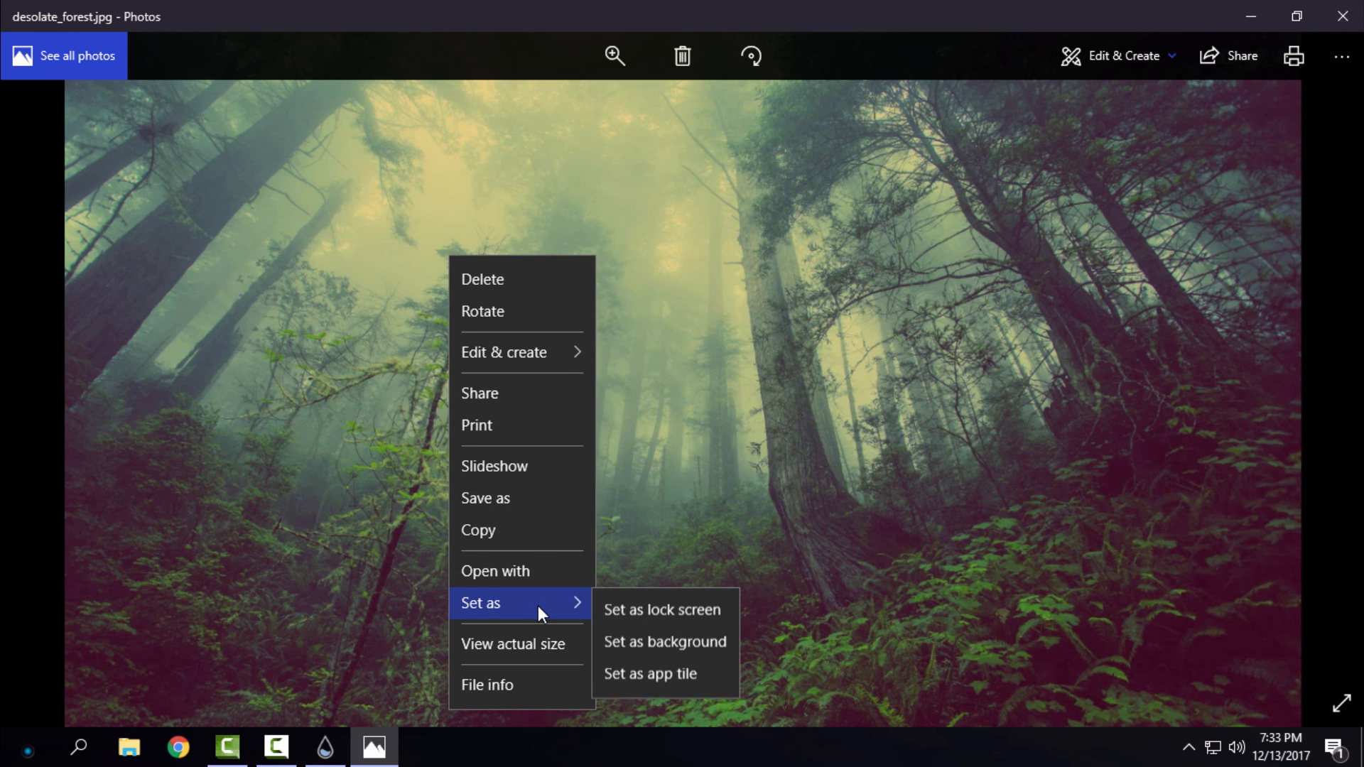
pyautogui.click(665, 640)
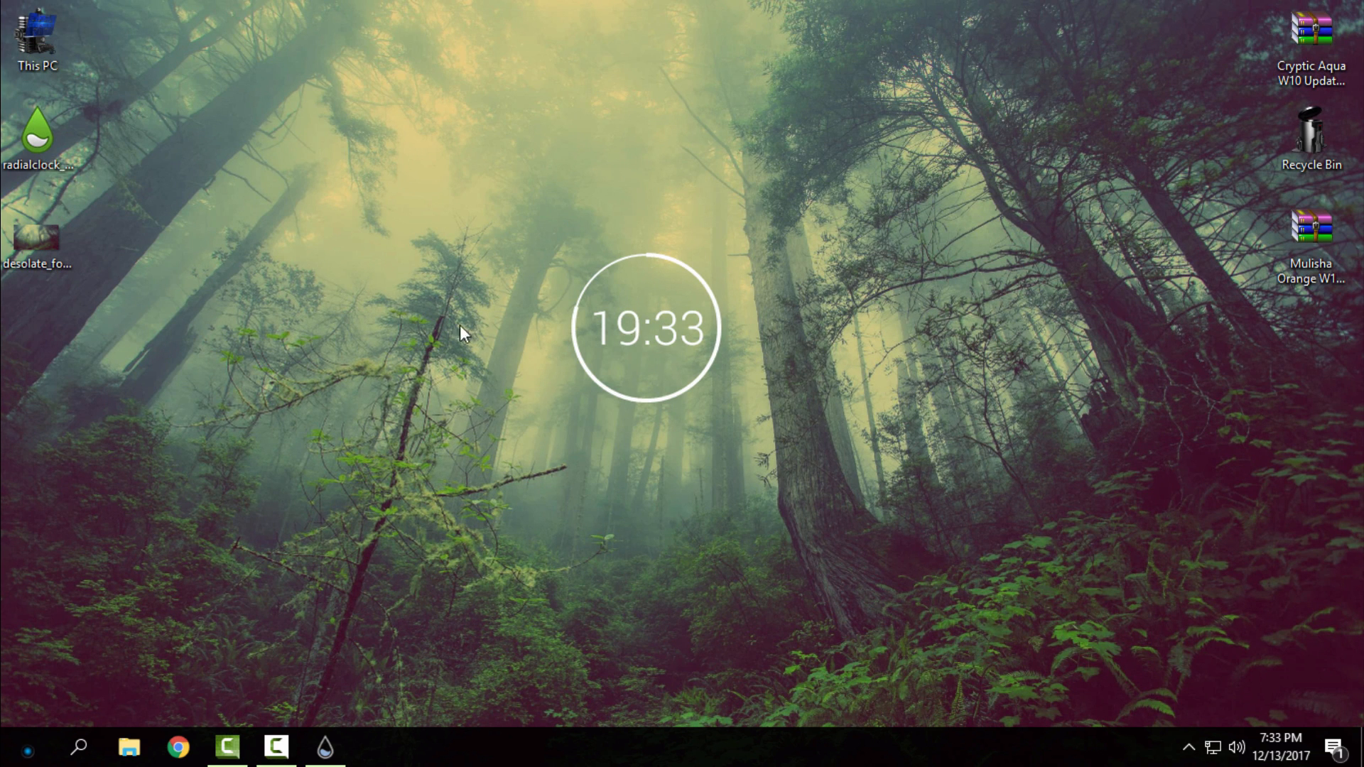
pyautogui.moveTo(492, 417)
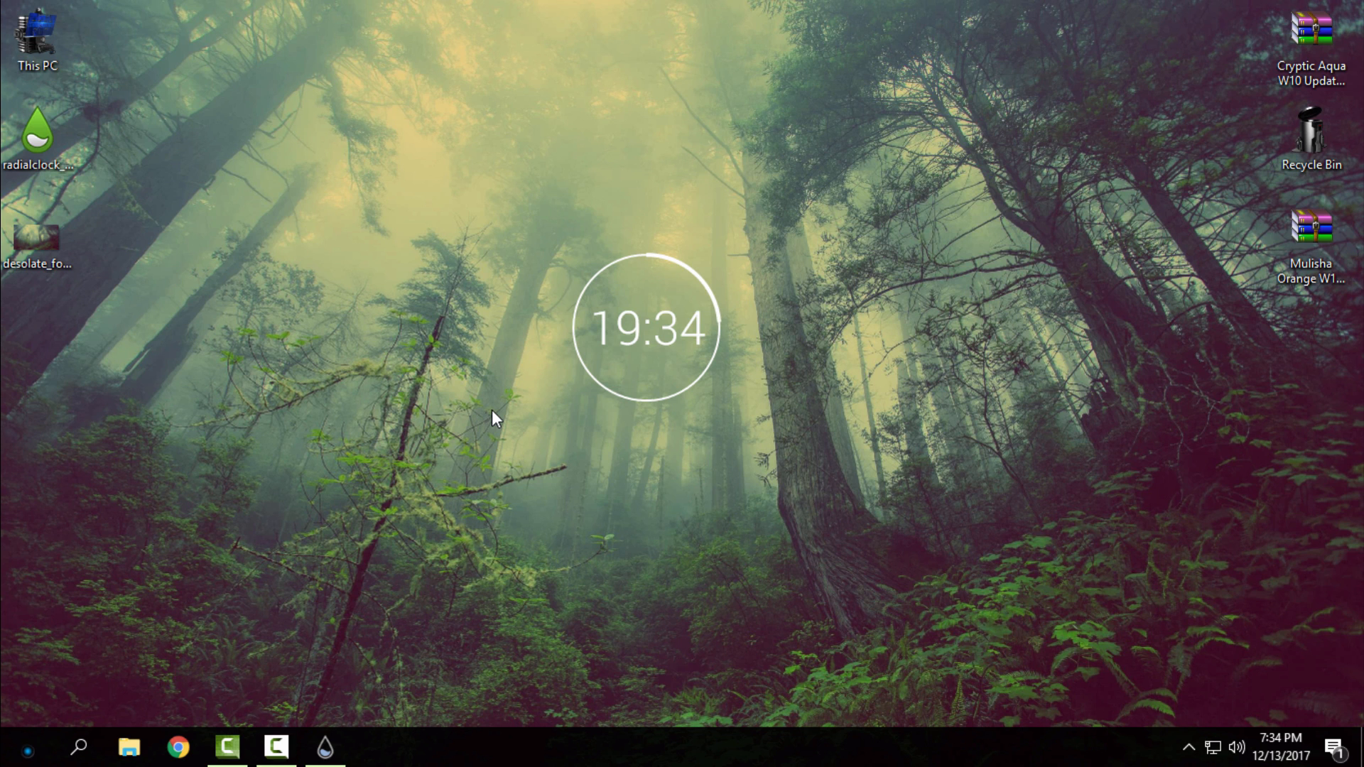
pyautogui.moveTo(1266, 650)
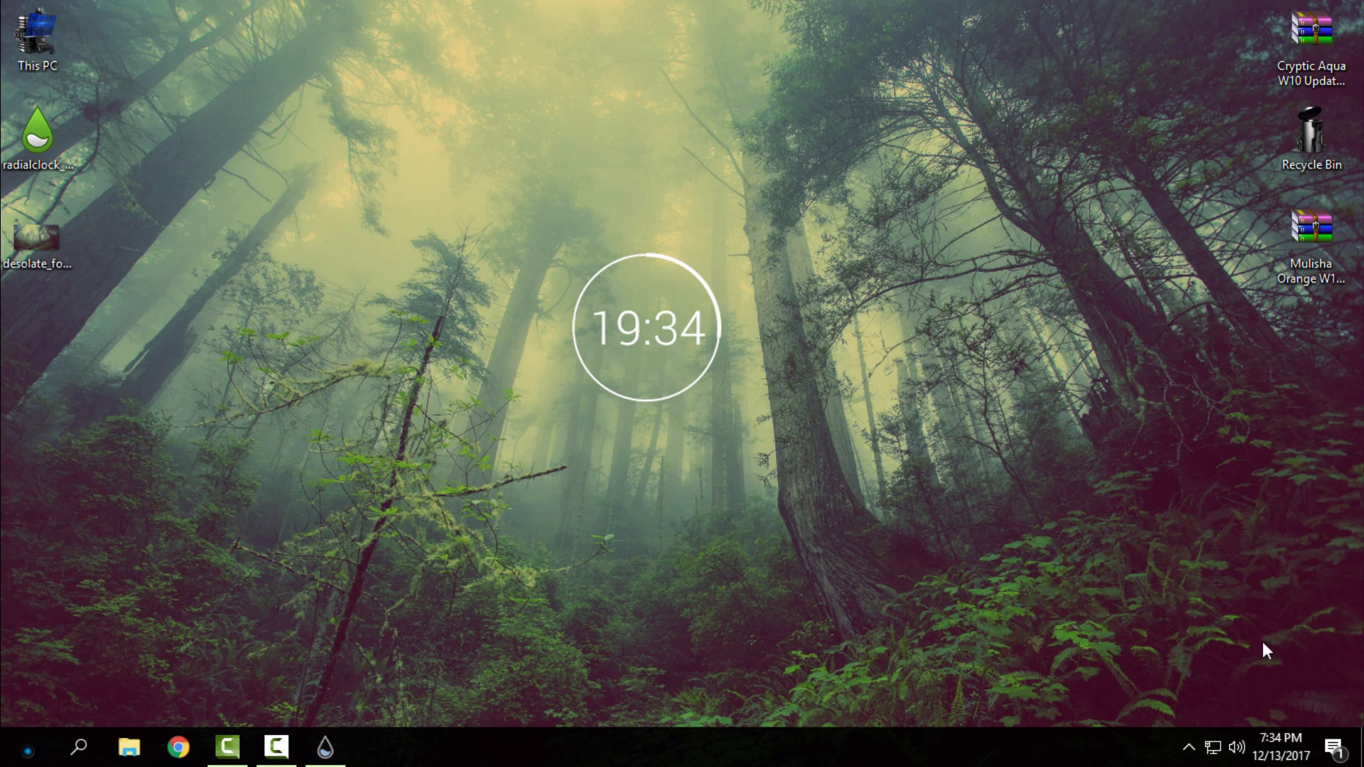